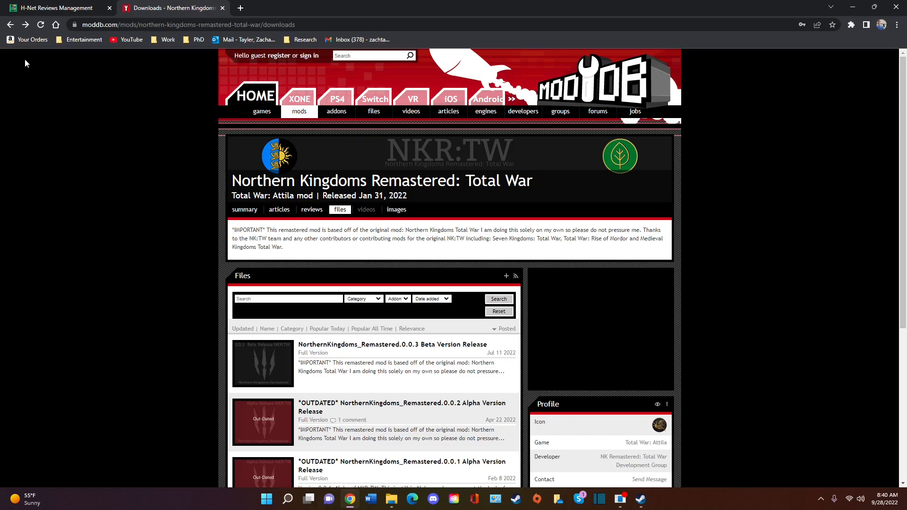
Step: Scroll through the ModDB files list of Northern Kingdoms Remastered releases
scroll(down, 3)
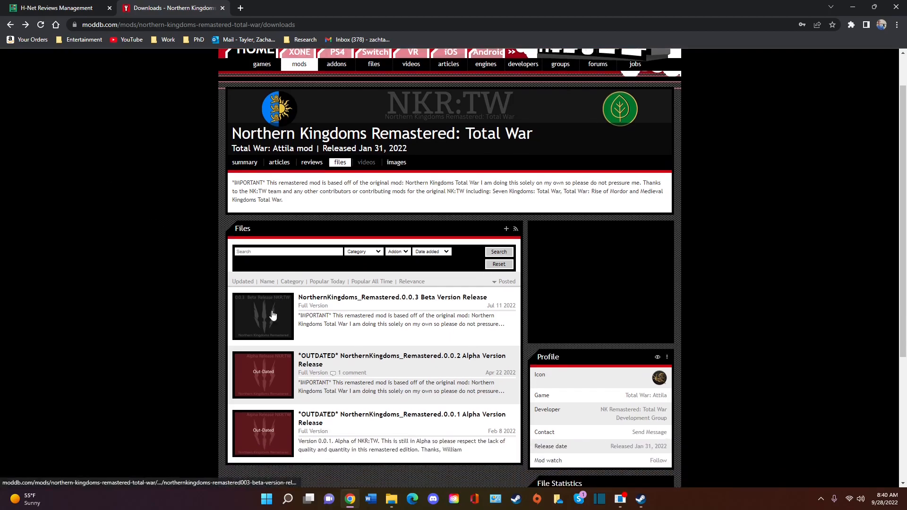
mouse_move(680, 408)
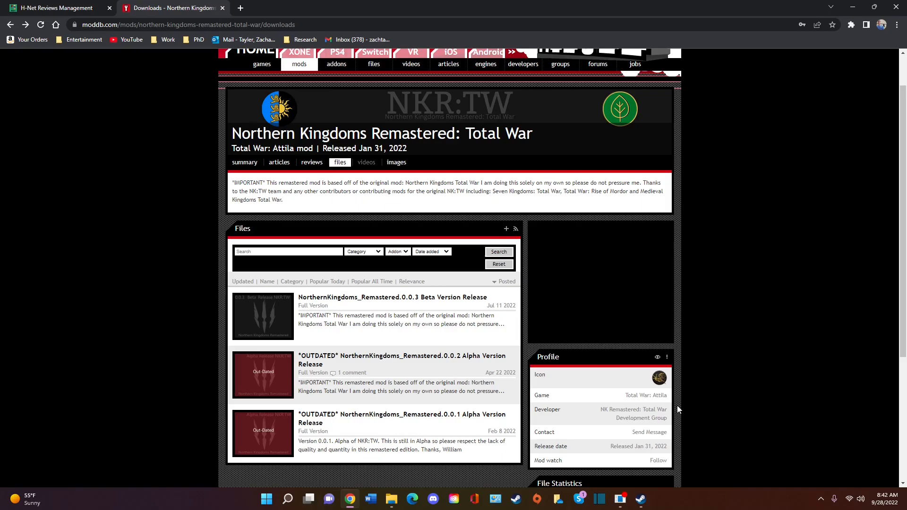
mouse_move(600, 397)
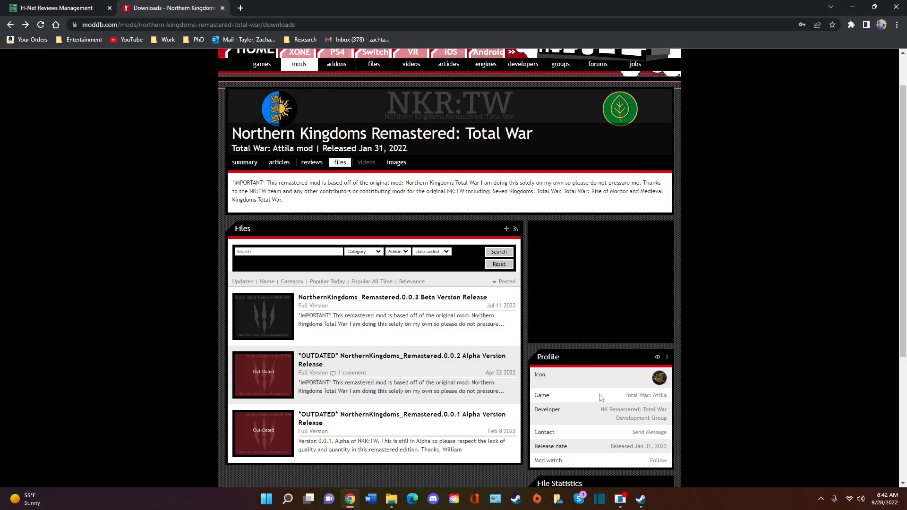
mouse_move(237, 137)
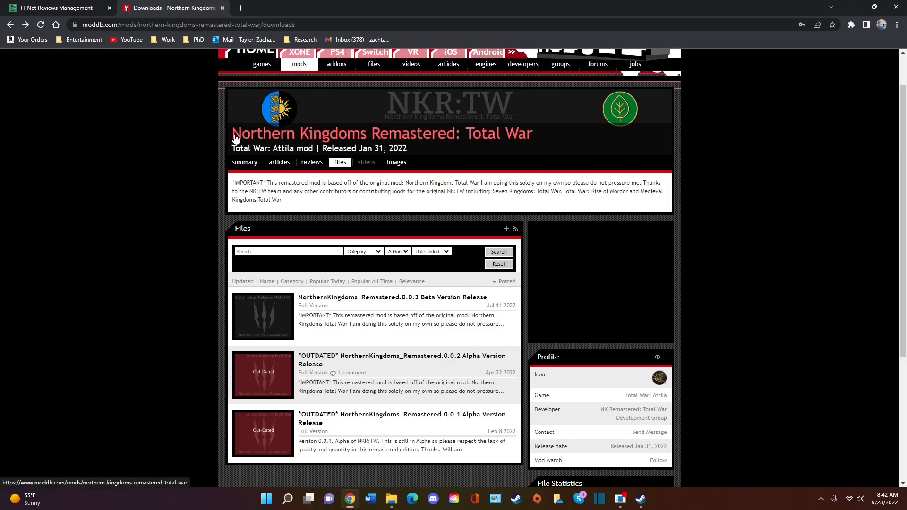
mouse_move(463, 137)
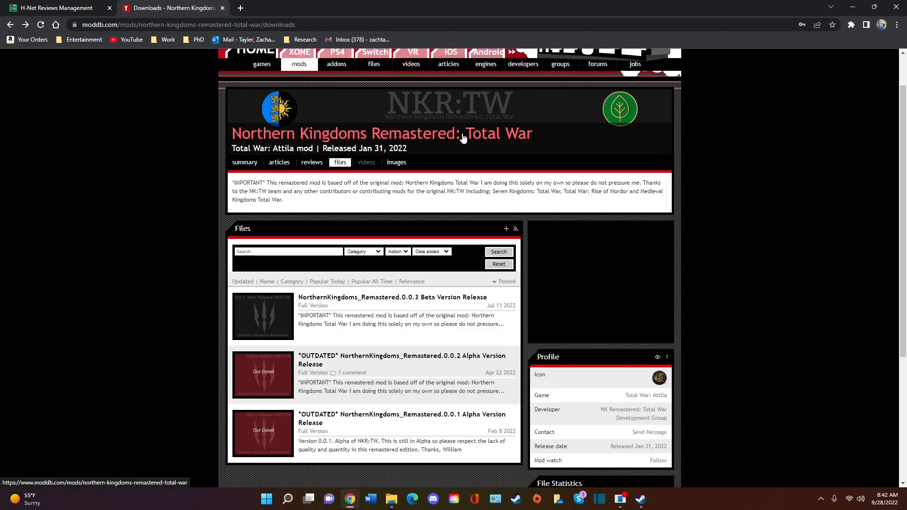
scroll(up, 3)
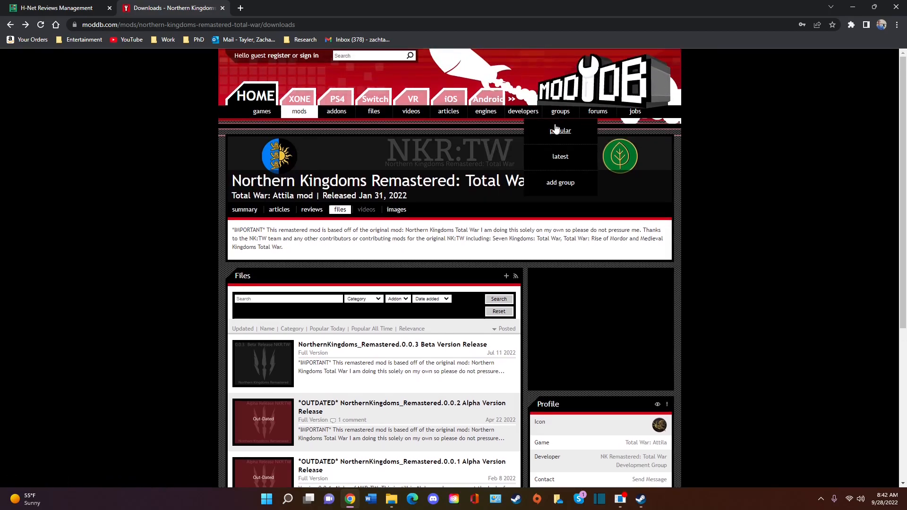
mouse_move(560, 131)
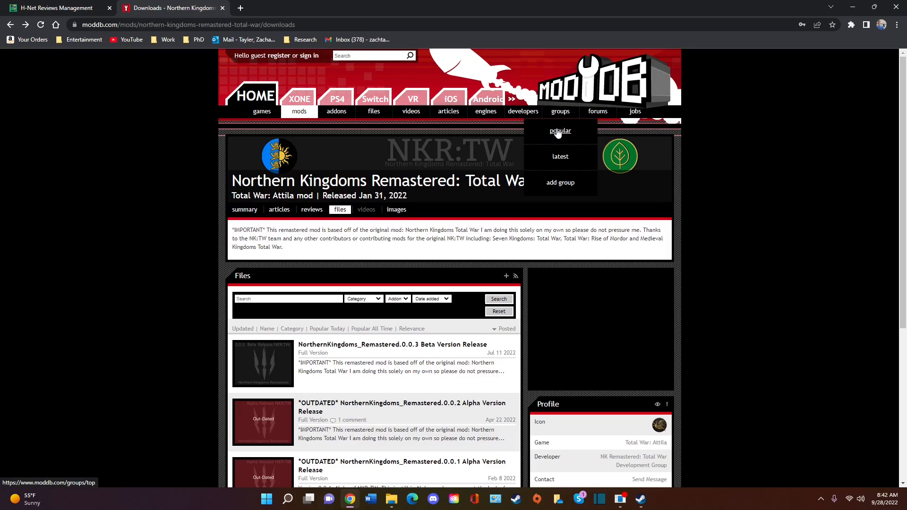
scroll(down, 3)
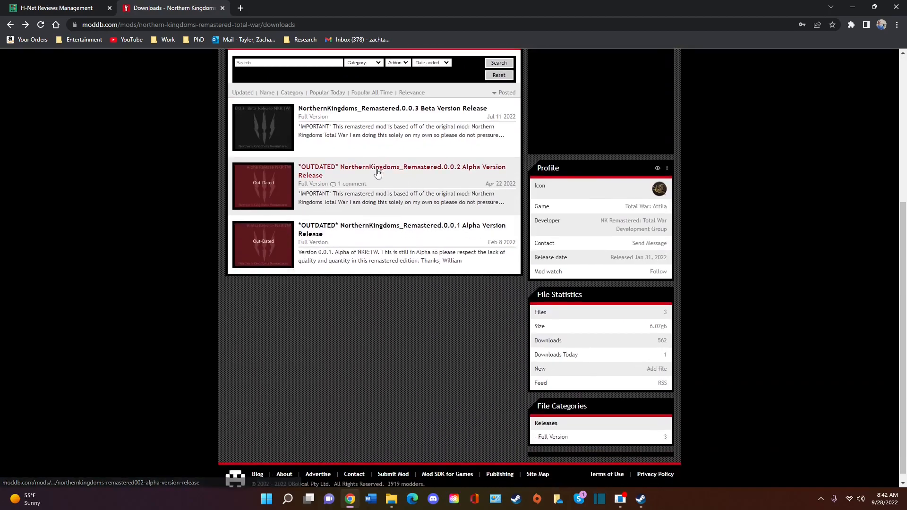
scroll(up, 3)
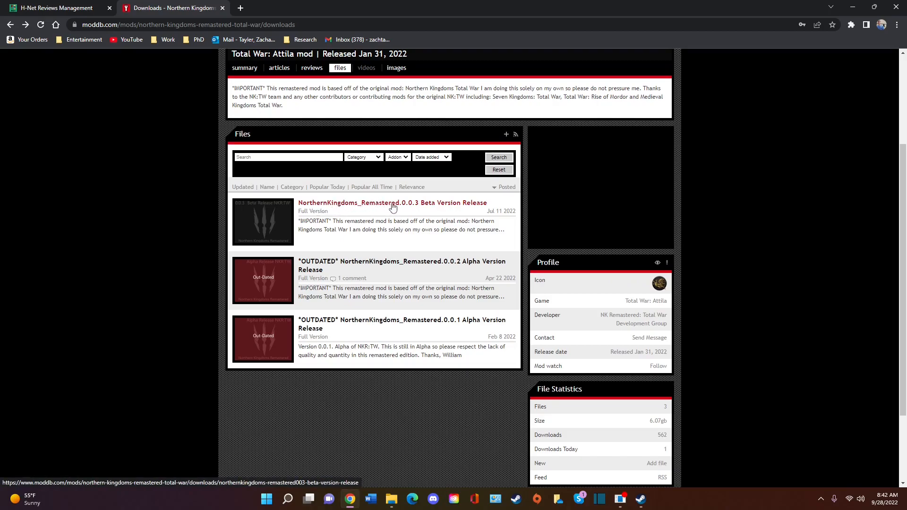
mouse_move(458, 207)
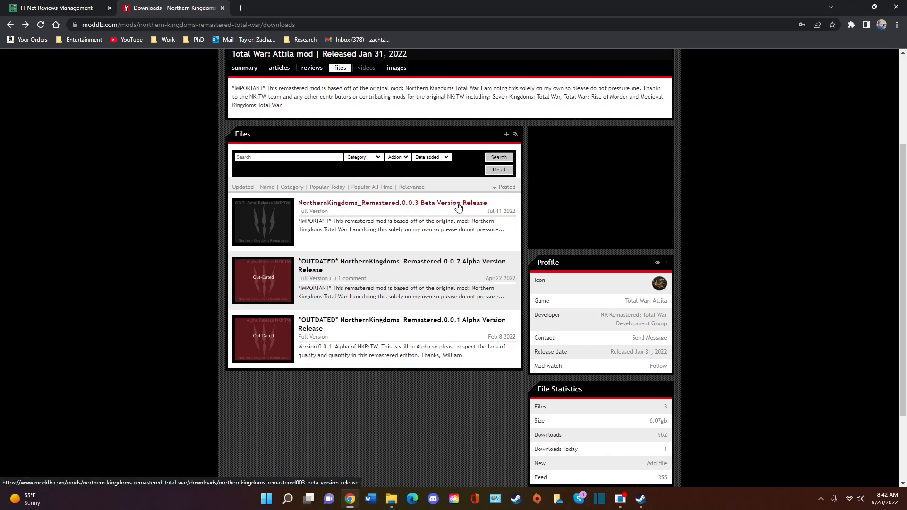
scroll(up, 3)
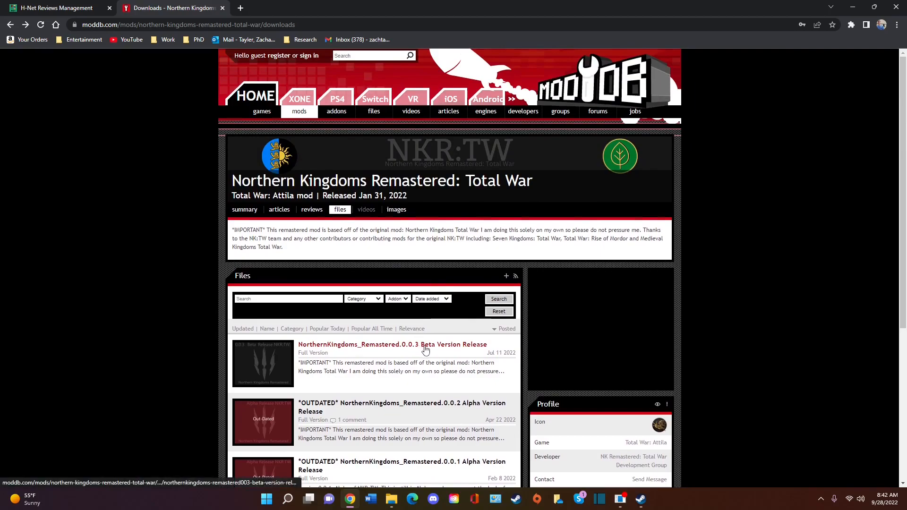
mouse_move(466, 351)
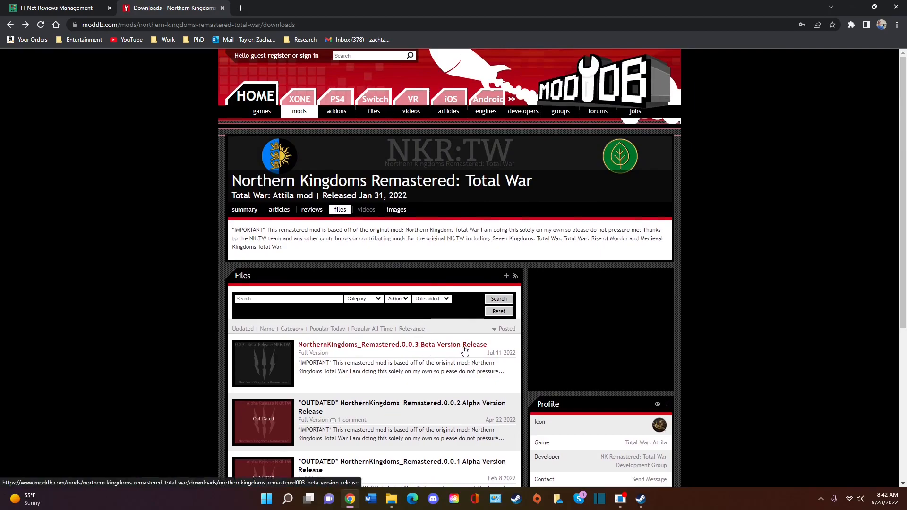
mouse_move(344, 217)
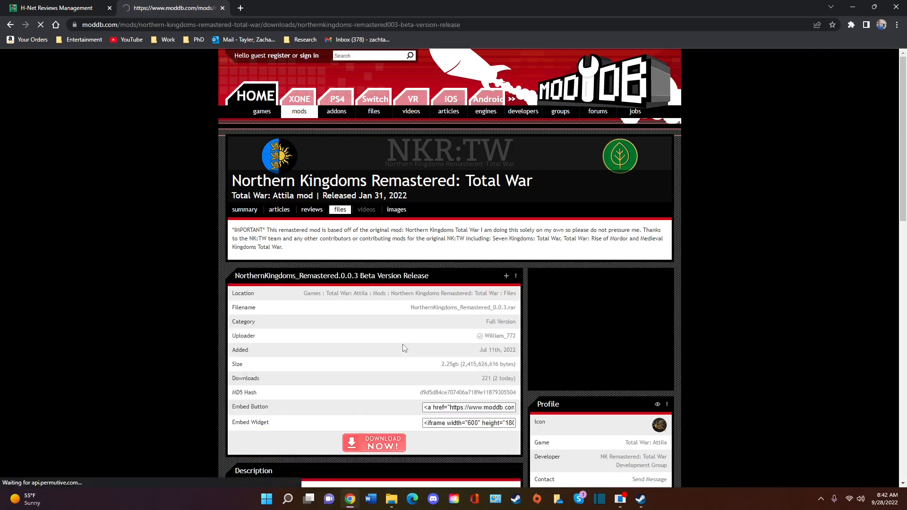
scroll(down, 3)
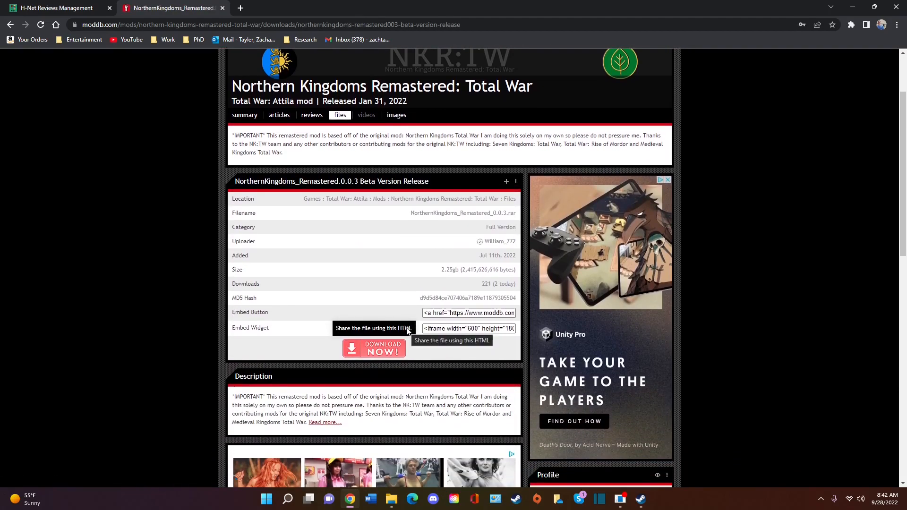
scroll(down, 3)
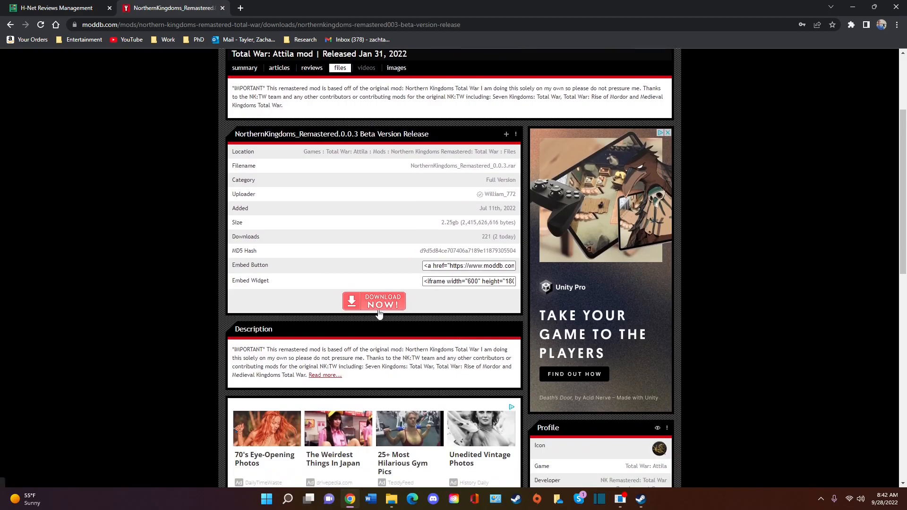
mouse_move(374, 301)
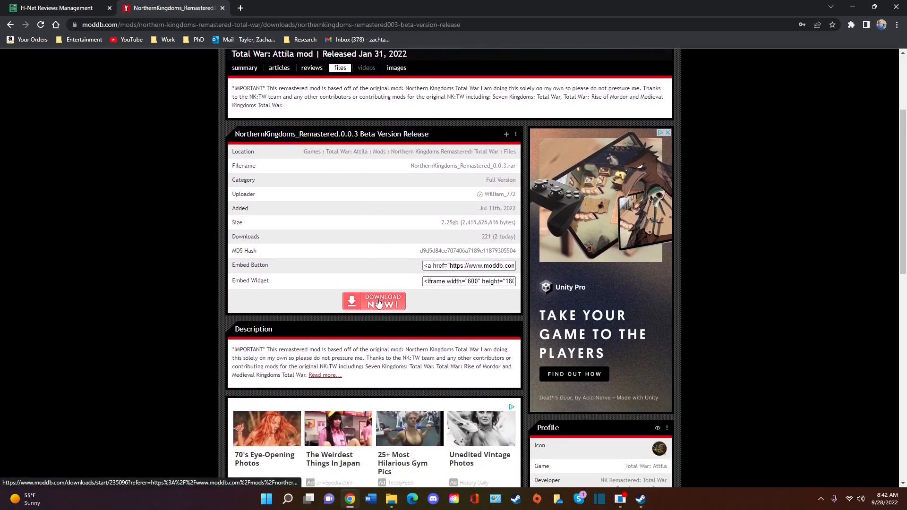
scroll(up, 3)
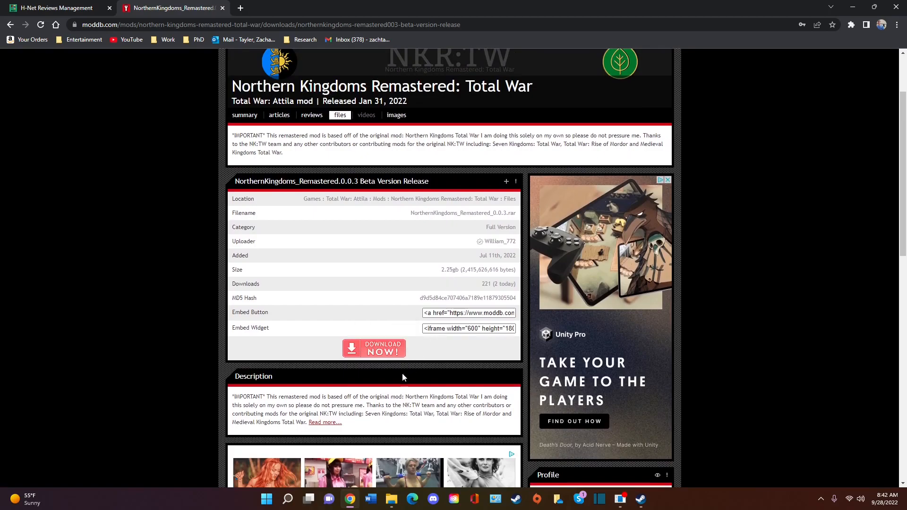
mouse_move(391, 499)
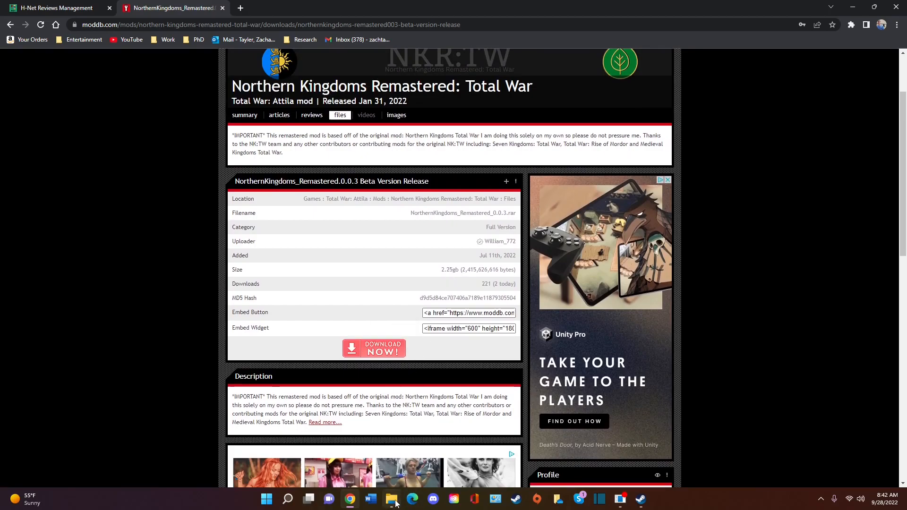
Step: Open the NorthernKingdoms_Remastered_0.0.3 archive from Downloads and pick 'Extract to a specified folder' for its .pack
click(391, 499)
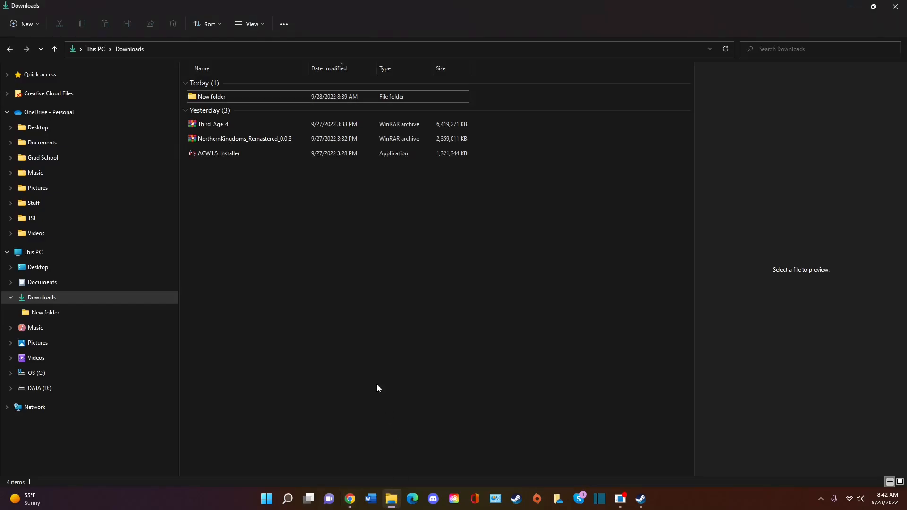
click(219, 153)
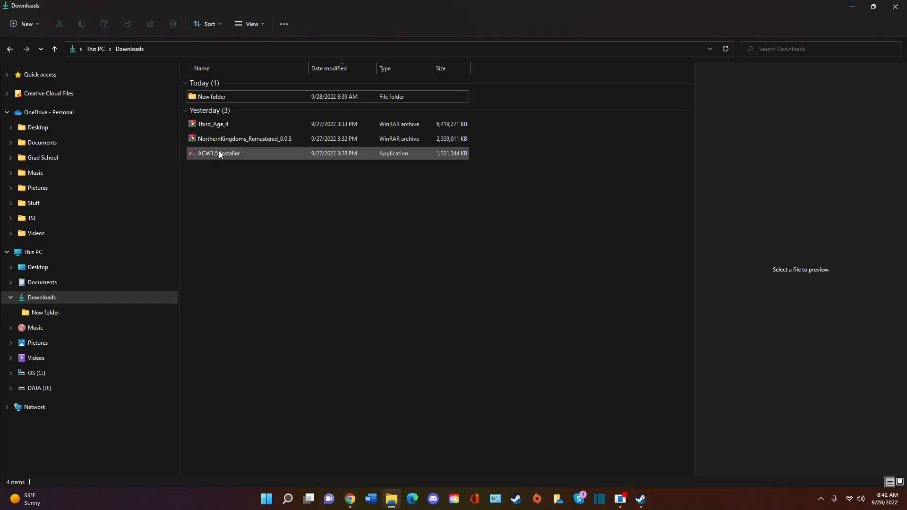
mouse_move(203, 141)
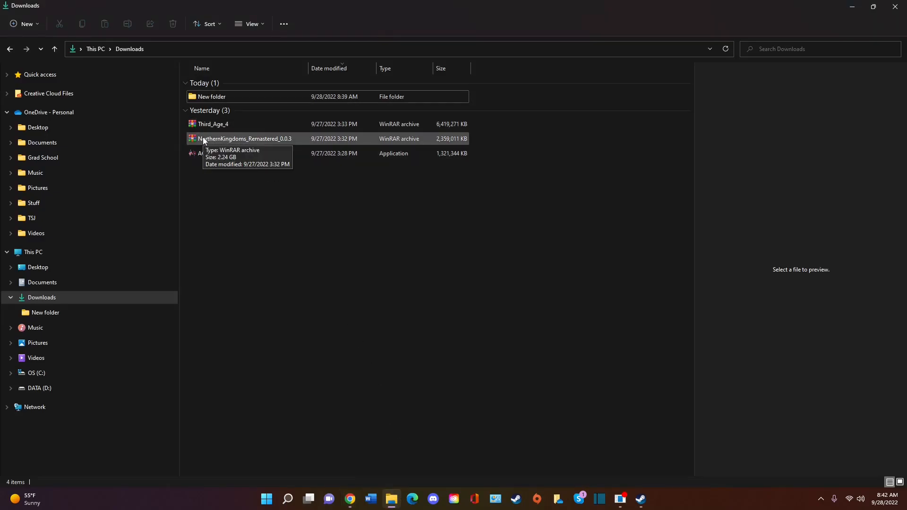
mouse_move(330, 404)
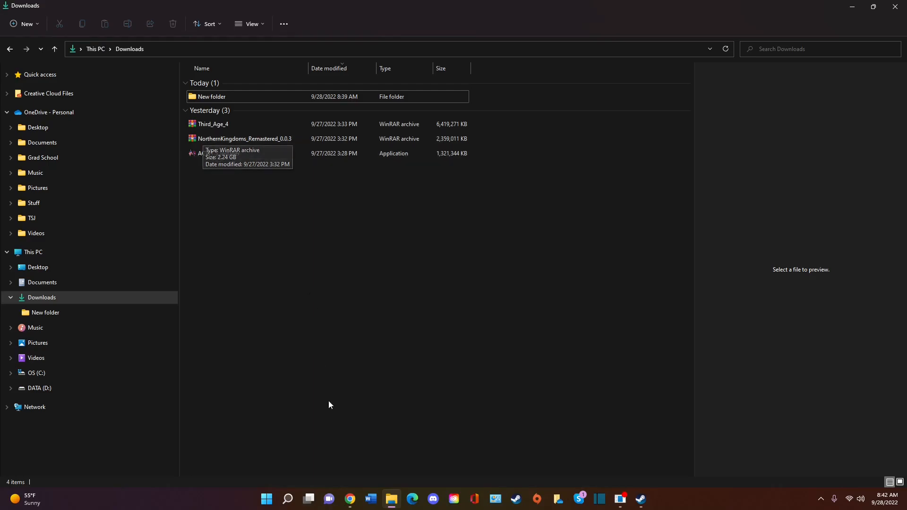
mouse_move(348, 229)
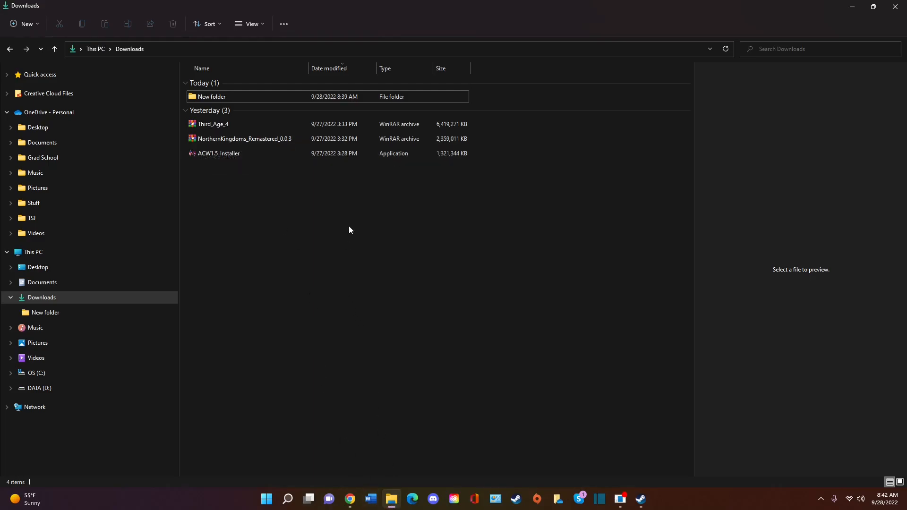
click(244, 138)
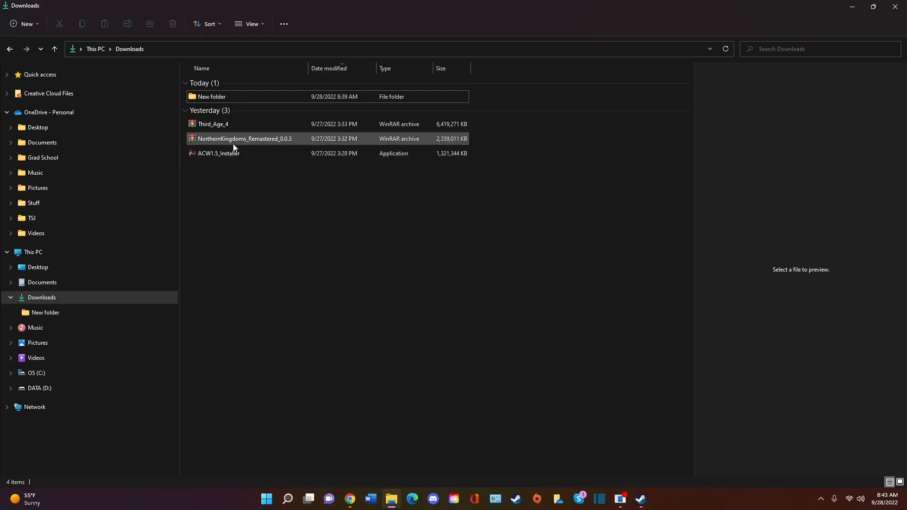
mouse_move(243, 138)
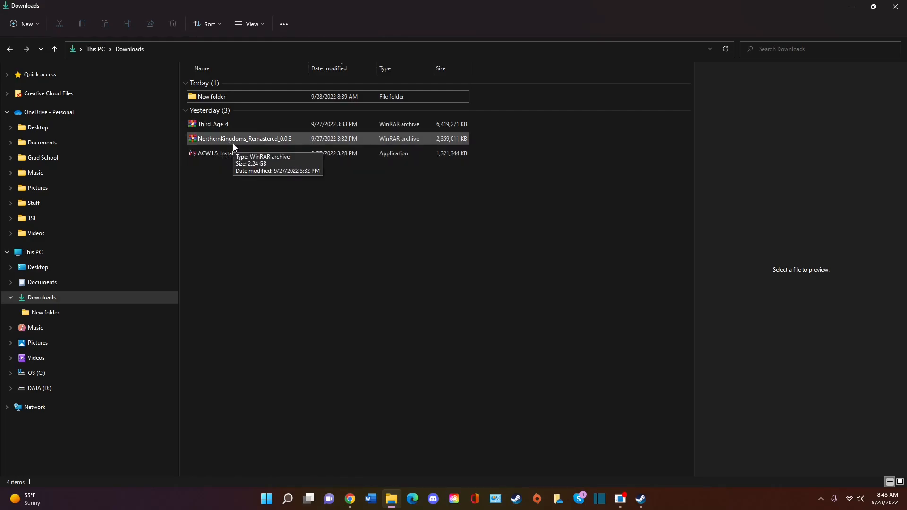
mouse_move(219, 143)
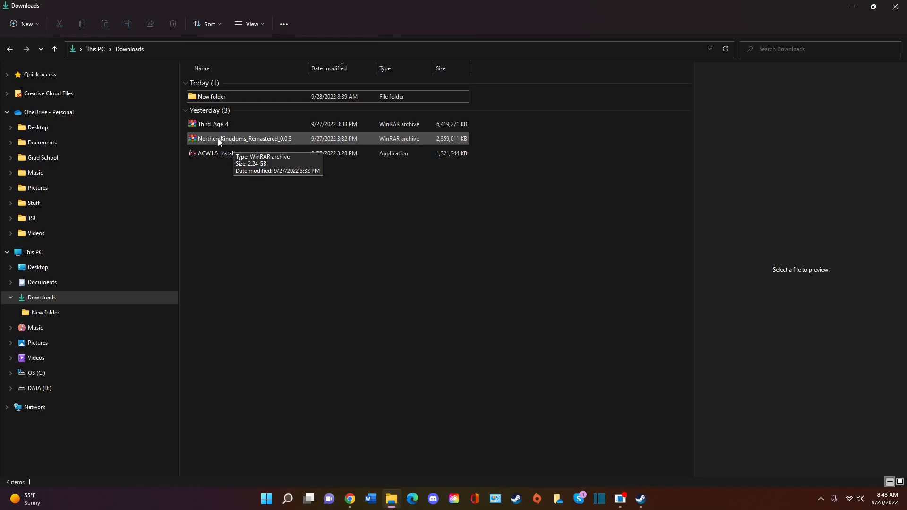
double_click(244, 139)
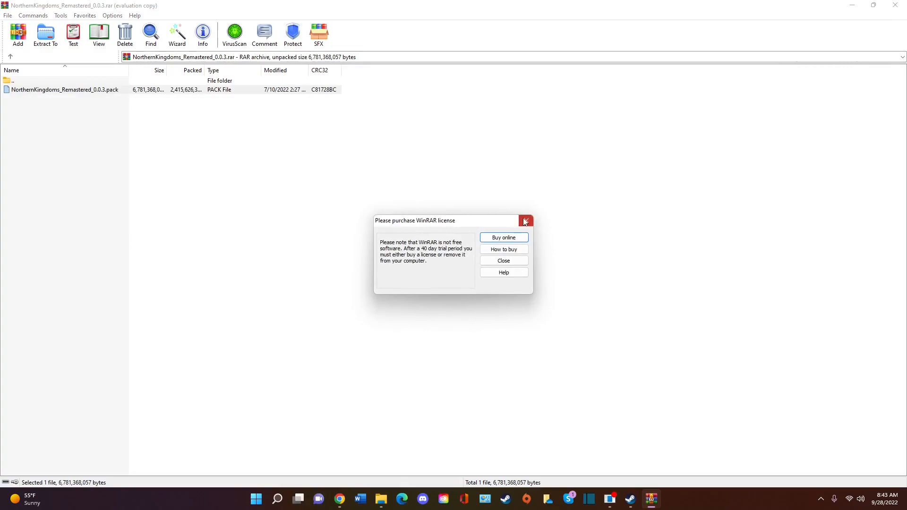
right_click(64, 90)
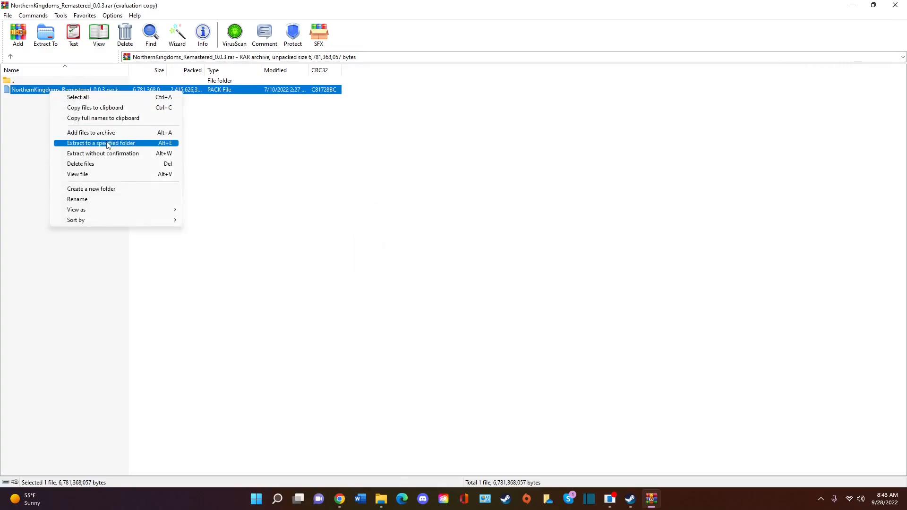
mouse_move(111, 149)
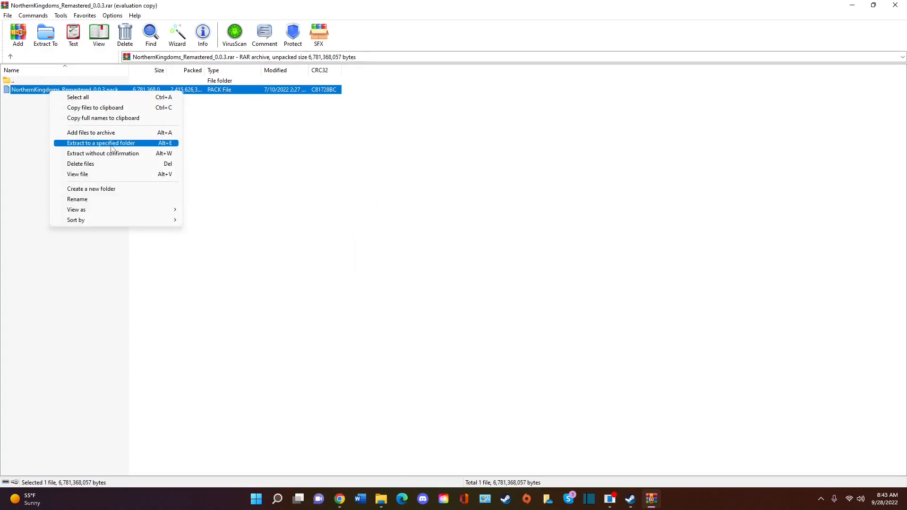
click(100, 143)
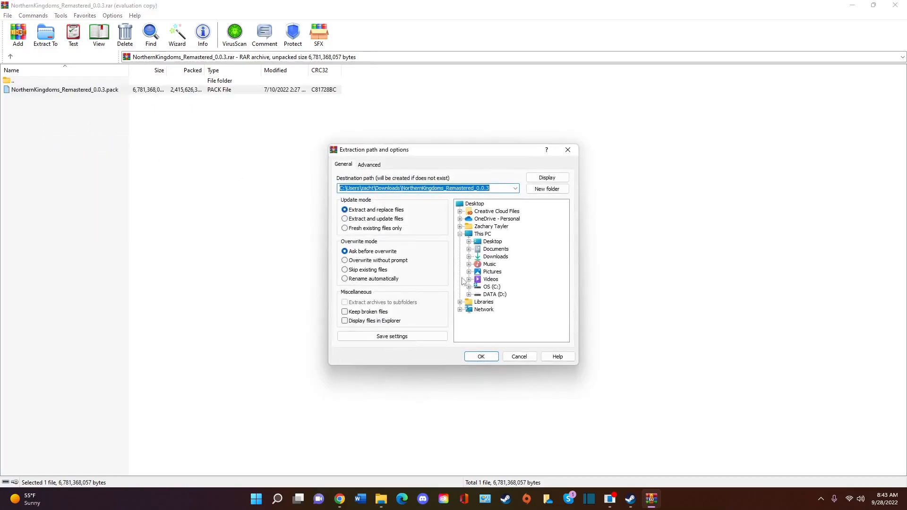
Step: Browse the destination tree through C:, Program Files (x86), Steam and steamapps, then close the dialog
click(490, 286)
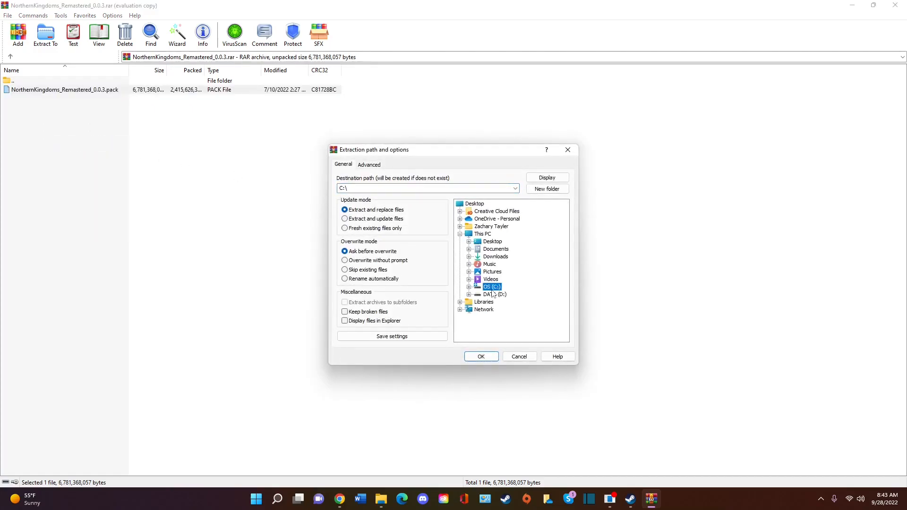
click(469, 286)
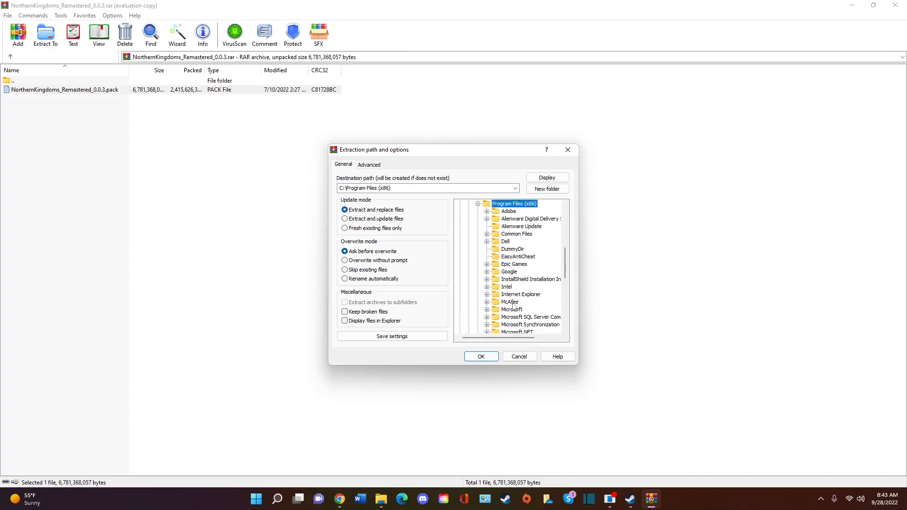
scroll(down, 3)
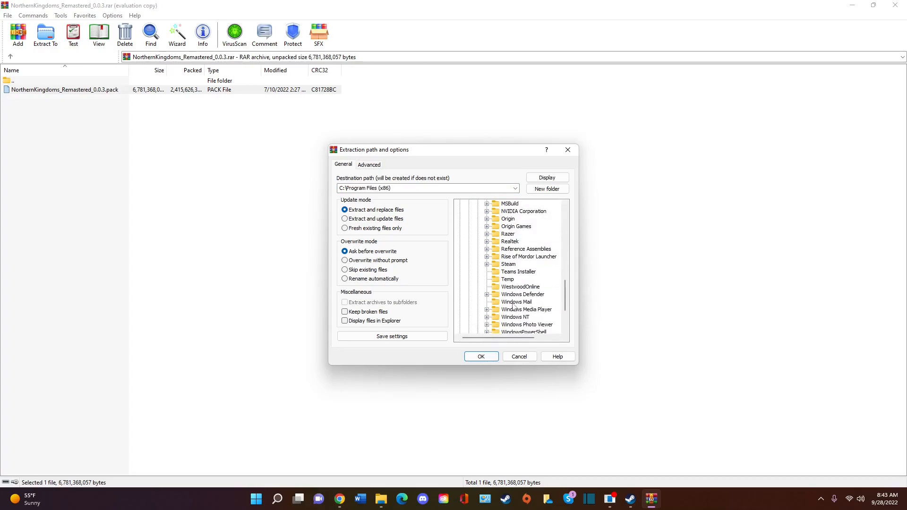
click(487, 263)
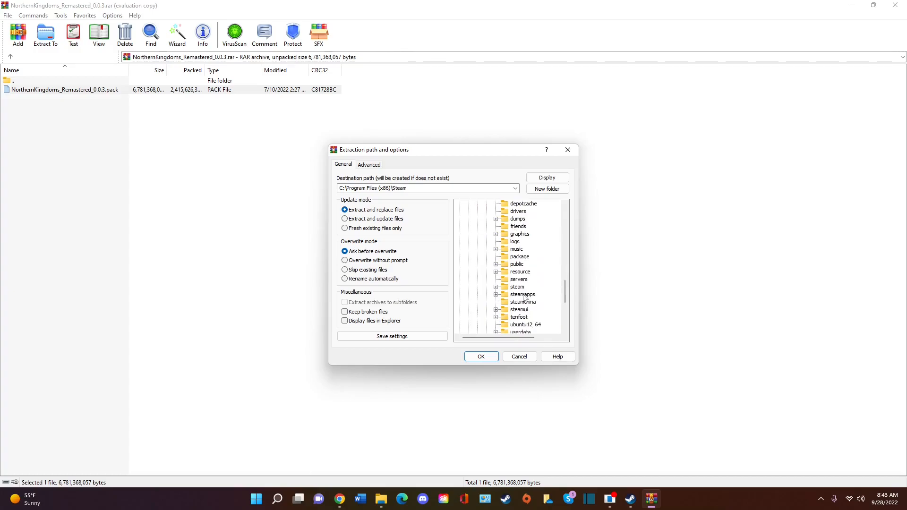
click(528, 294)
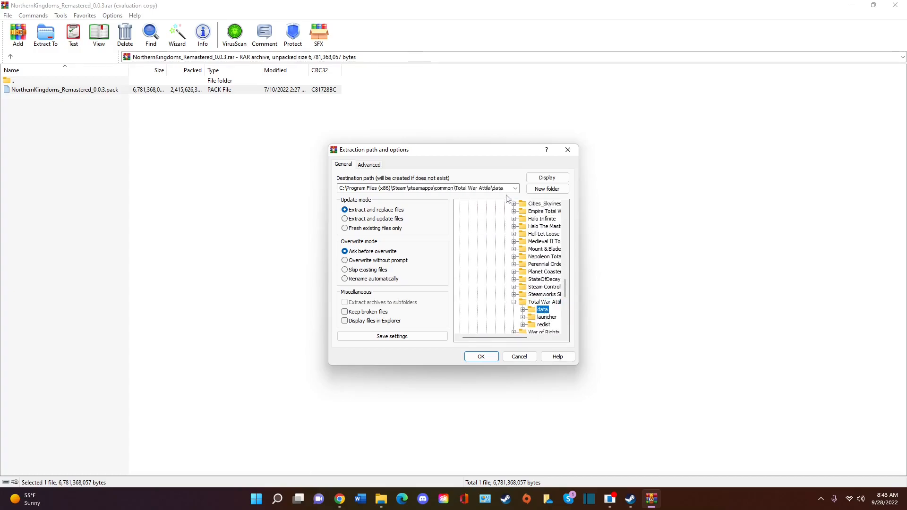
mouse_move(481, 356)
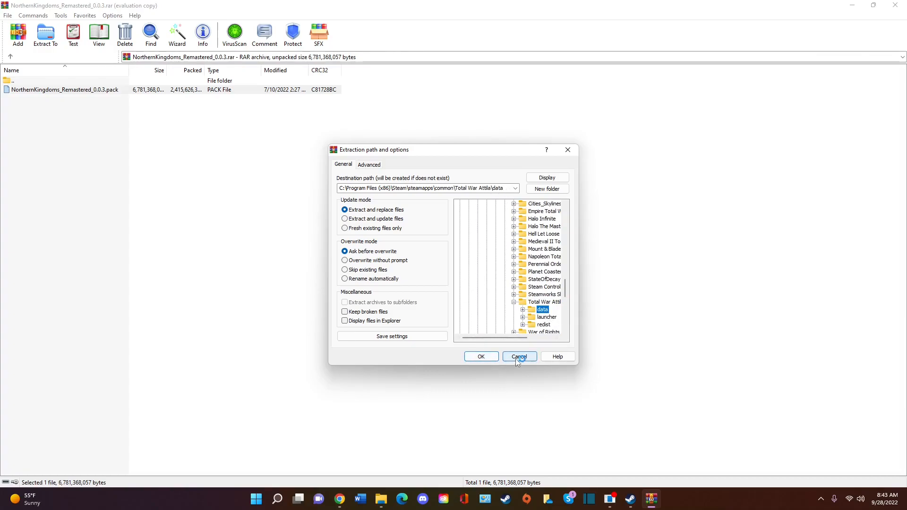
click(518, 356)
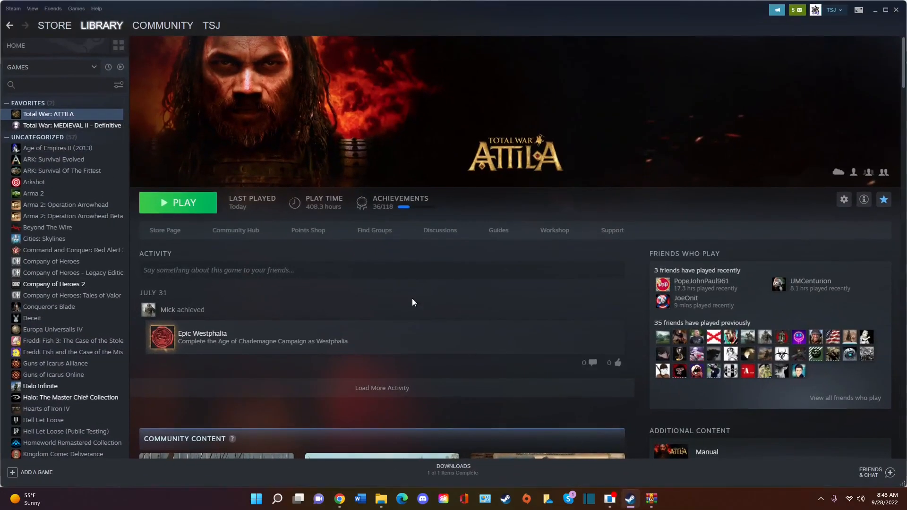
Step: Launch Total War: ATTILA from Steam and play with NorthernKingdoms_Remastered_0.0.3.pack enabled in Mod Manager
click(177, 203)
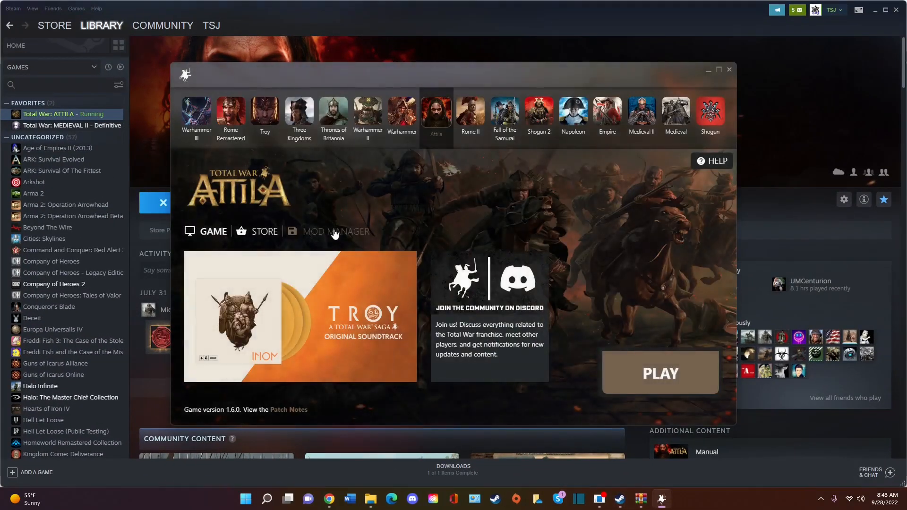
click(336, 231)
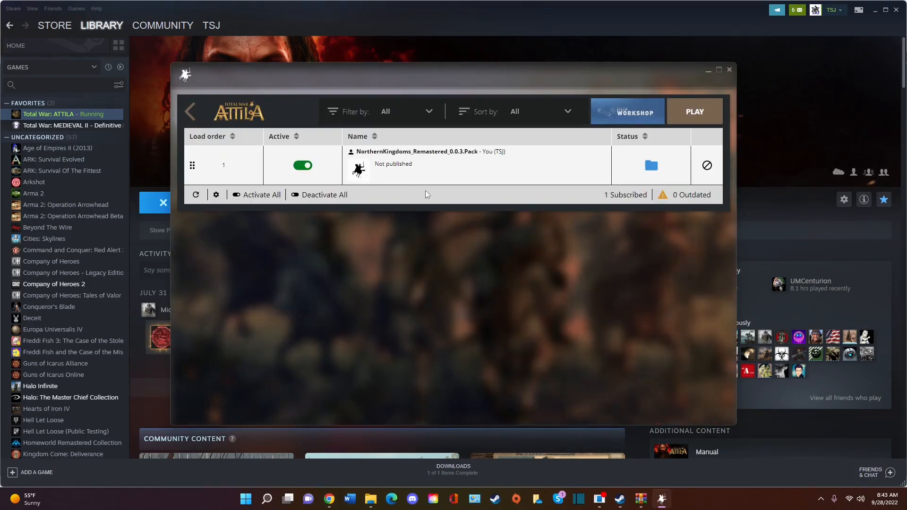
mouse_move(691, 119)
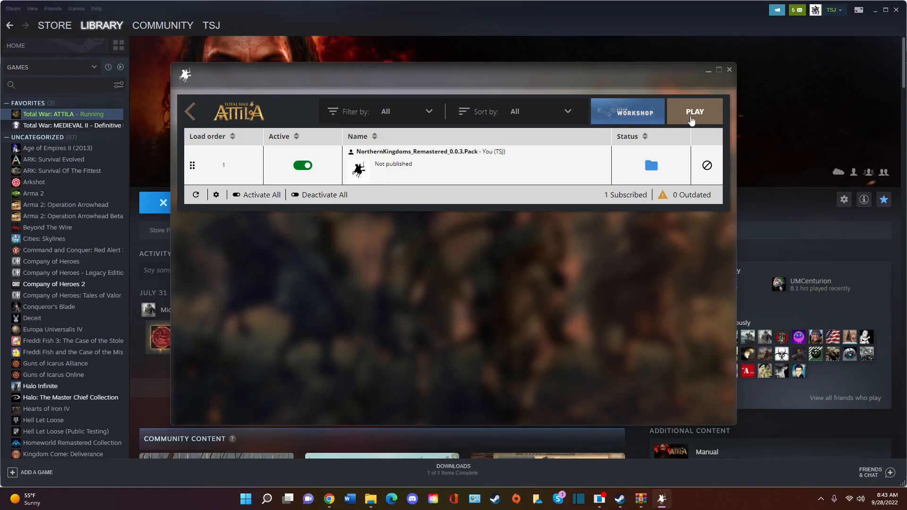
click(694, 111)
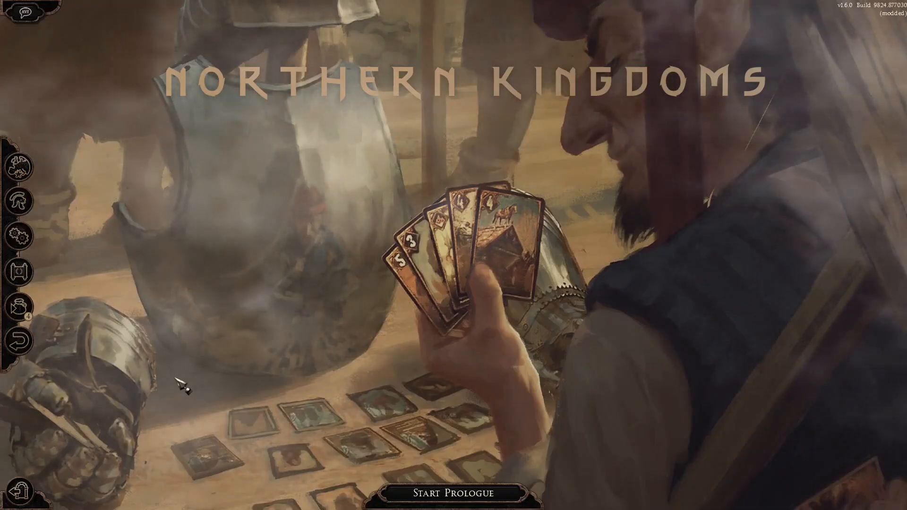
mouse_move(55, 186)
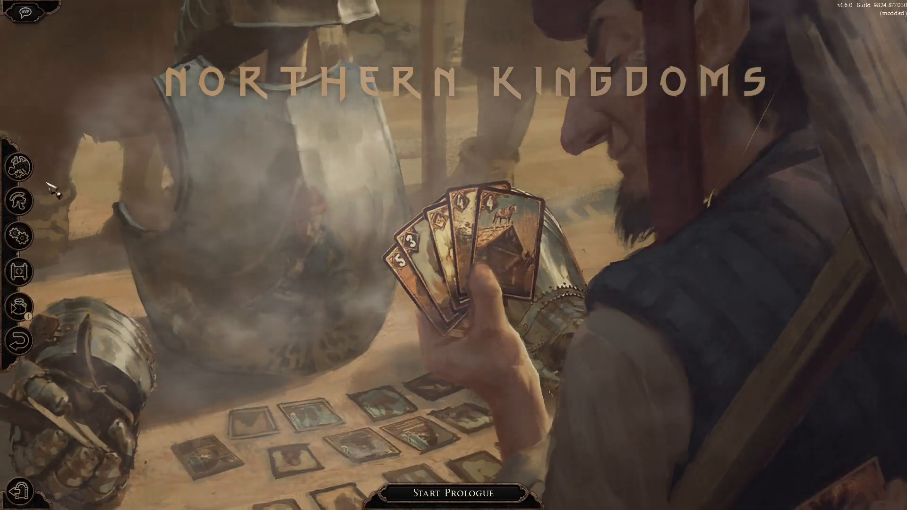
Step: Open Custom Battle from the left-hand bar of the Northern Kingdoms main menu
click(18, 156)
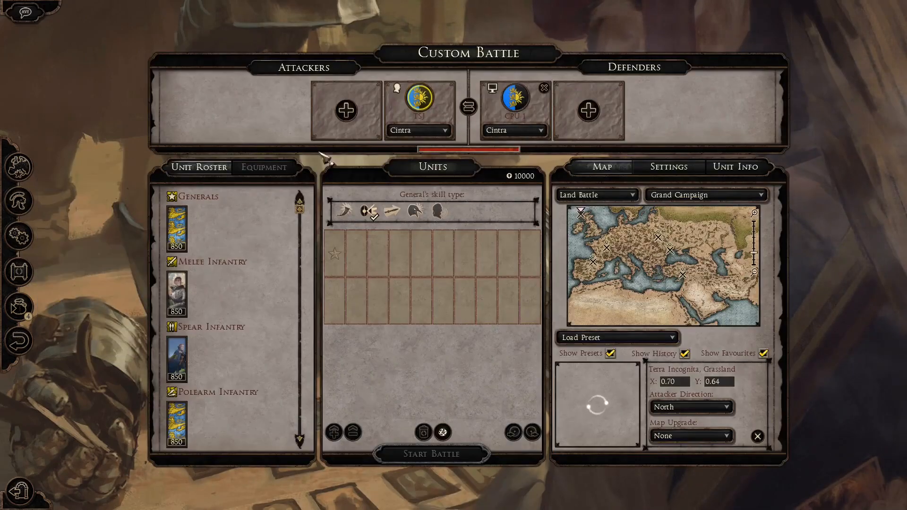
Step: Choose Kingdom of Redania in the attacker's faction dropdown
click(418, 131)
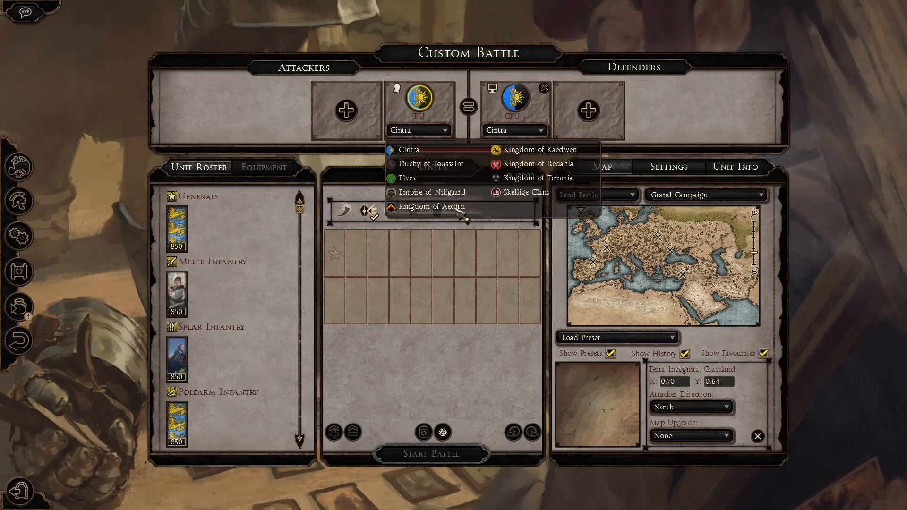
mouse_move(529, 140)
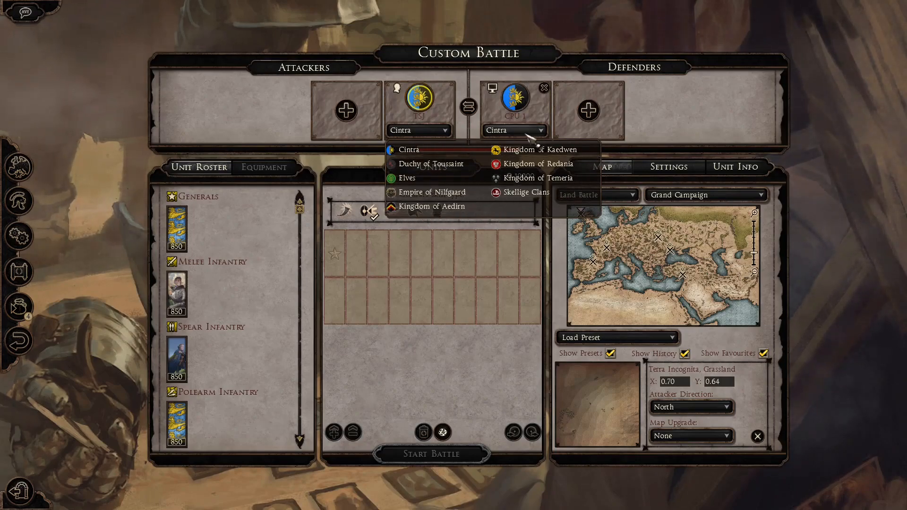
mouse_move(515, 207)
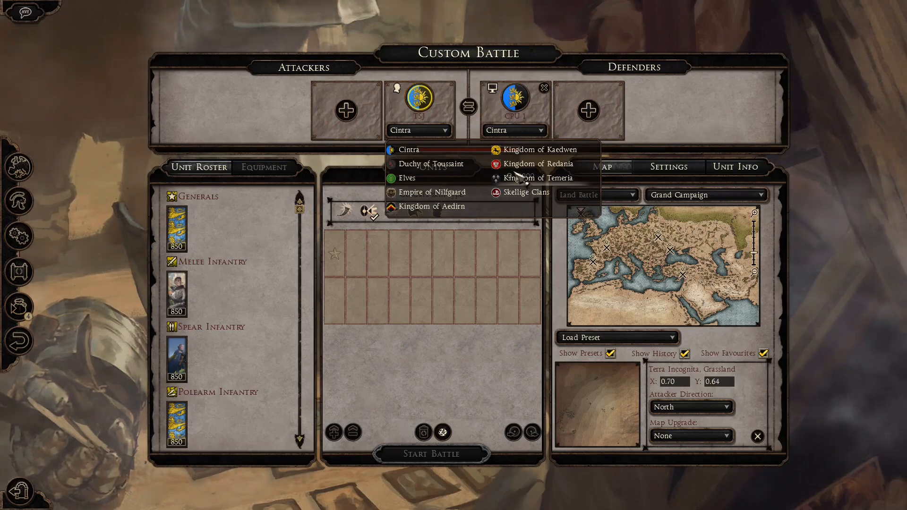
click(537, 164)
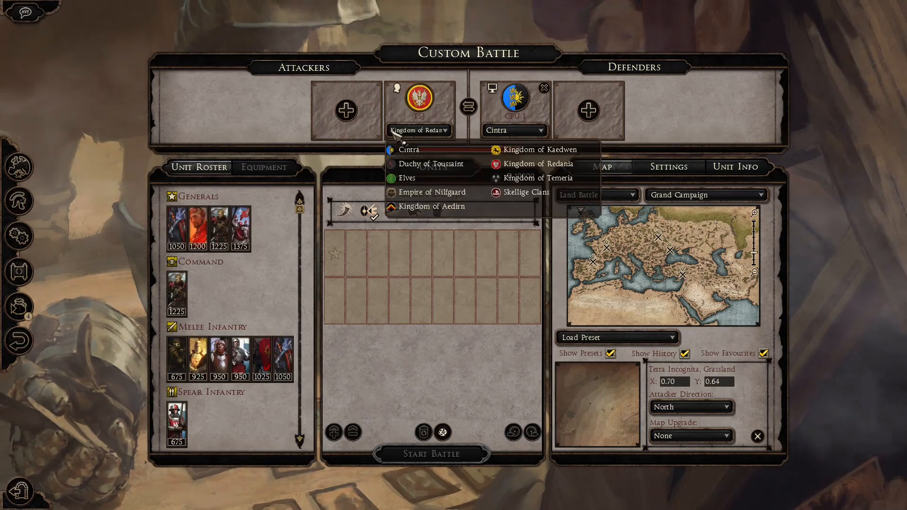
mouse_move(475, 206)
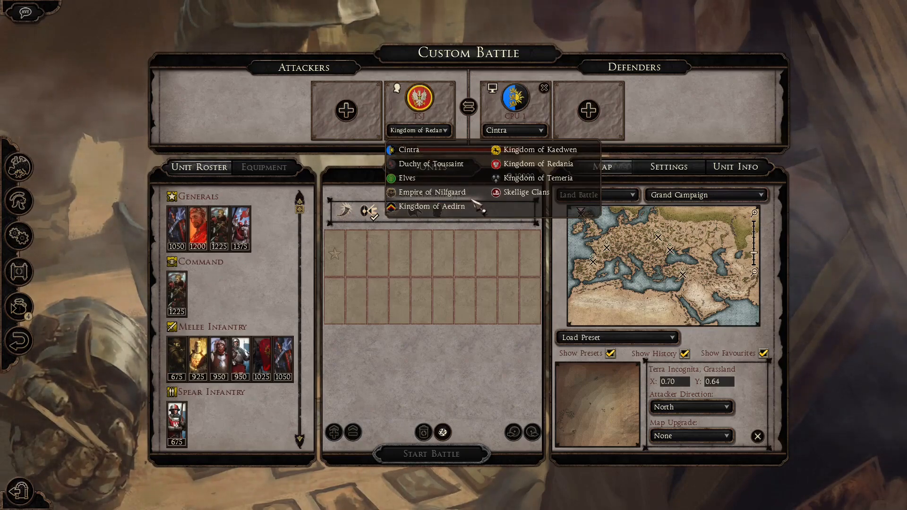
mouse_move(443, 169)
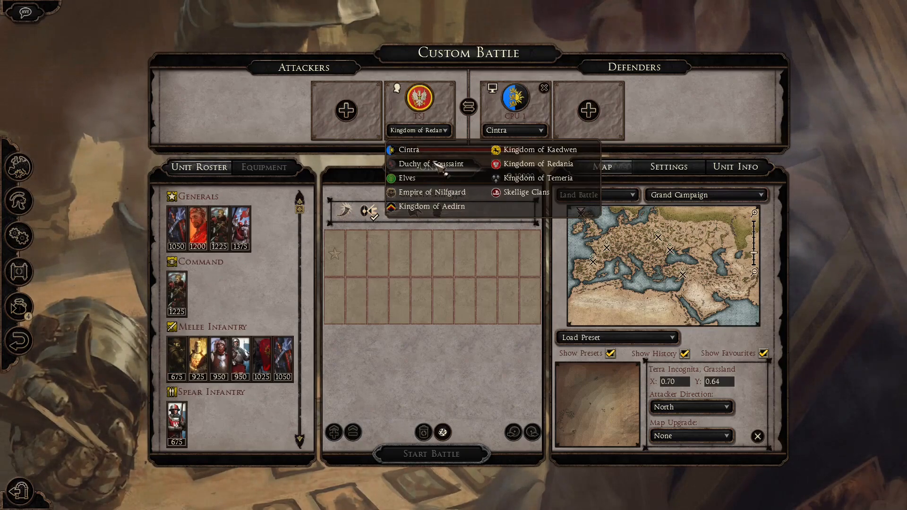
mouse_move(514, 272)
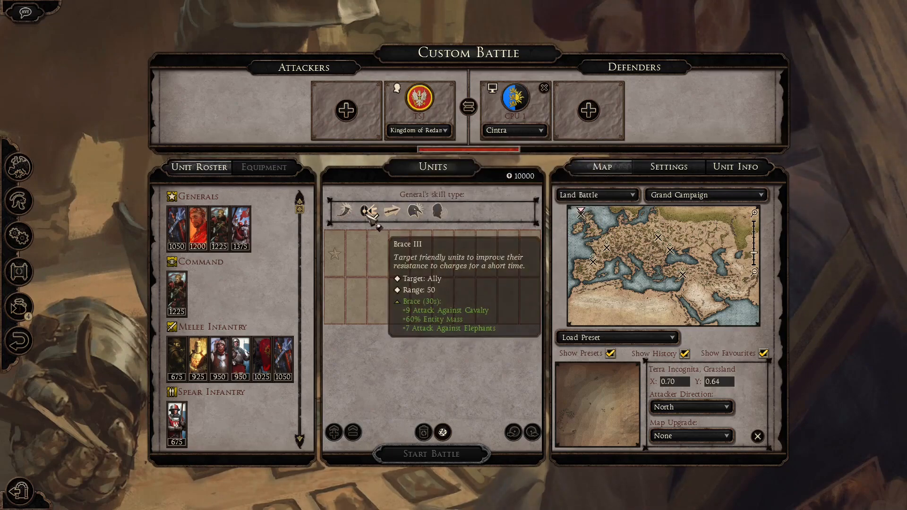
mouse_move(391, 211)
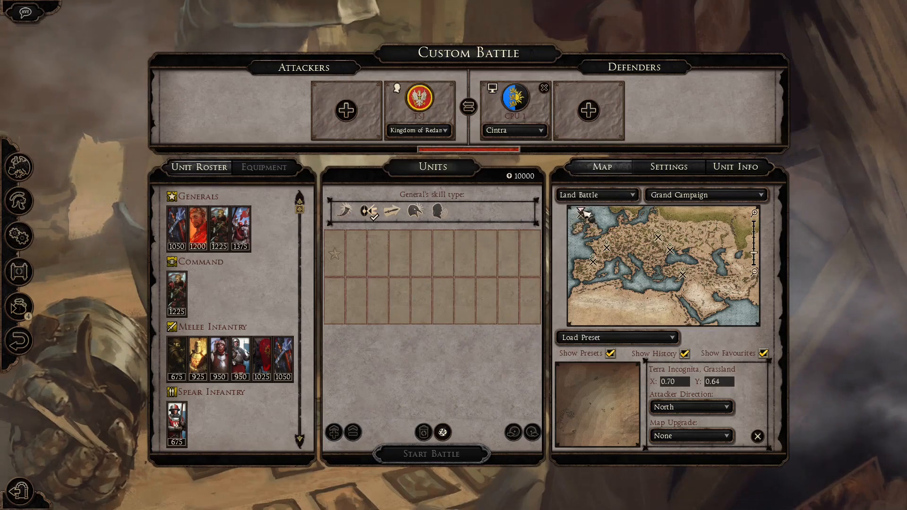
mouse_move(593, 232)
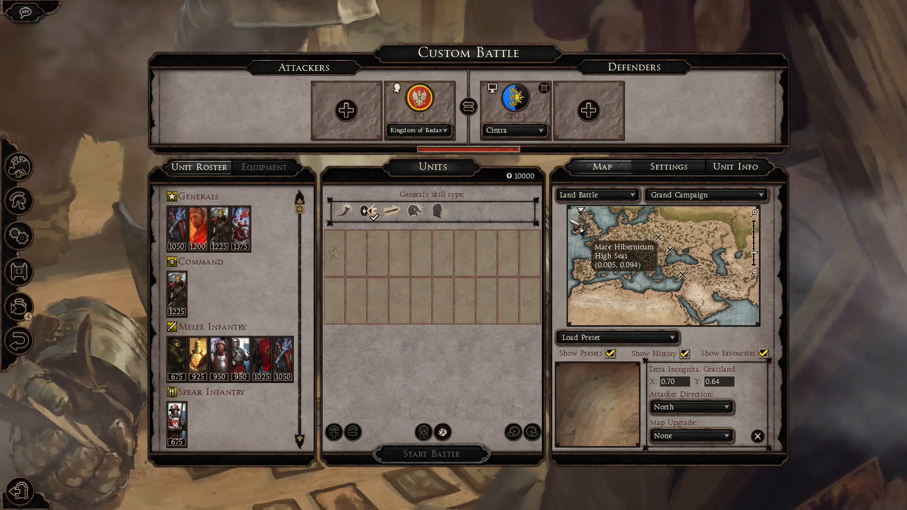
mouse_move(580, 263)
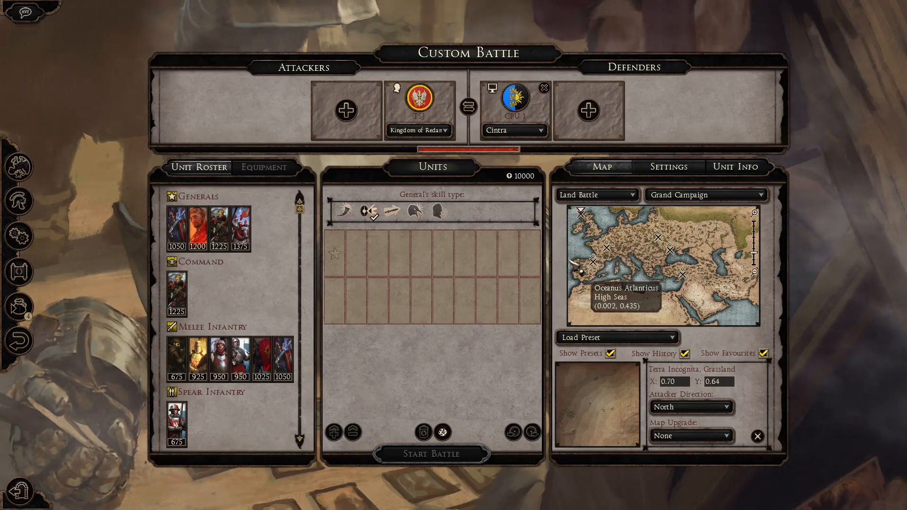
mouse_move(570, 257)
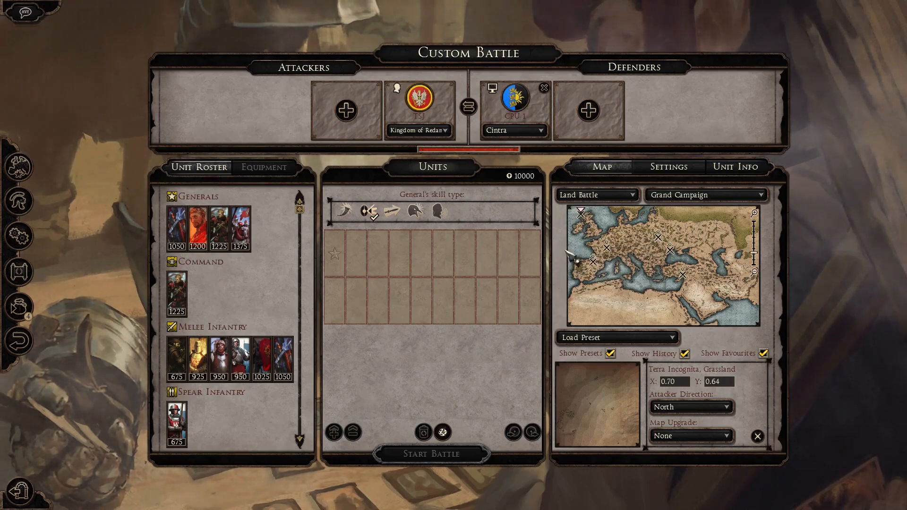
mouse_move(353, 359)
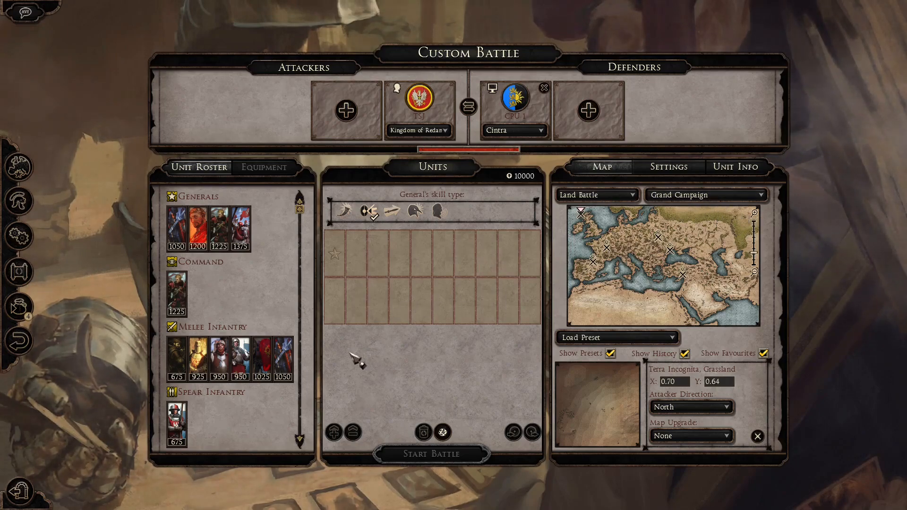